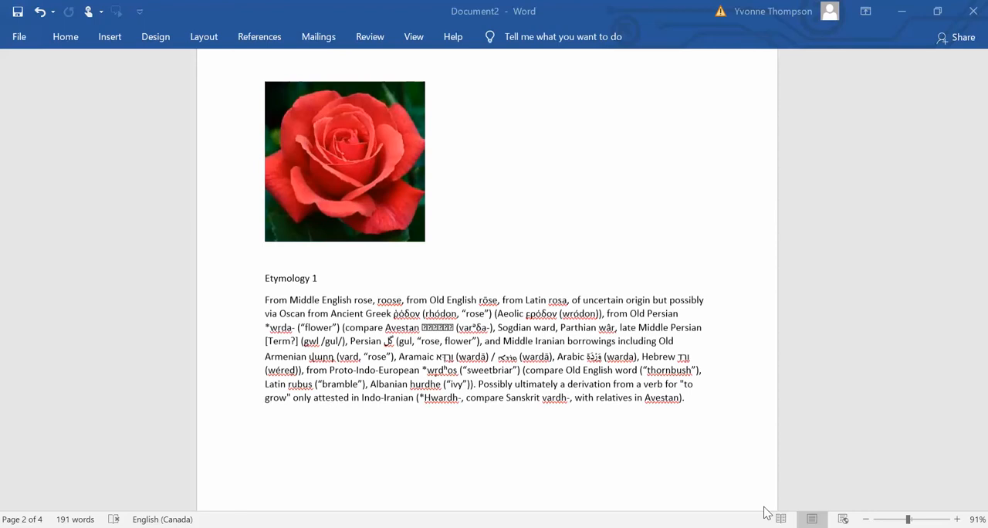
{"action": "mouse_move", "coordinate": [846, 284]}
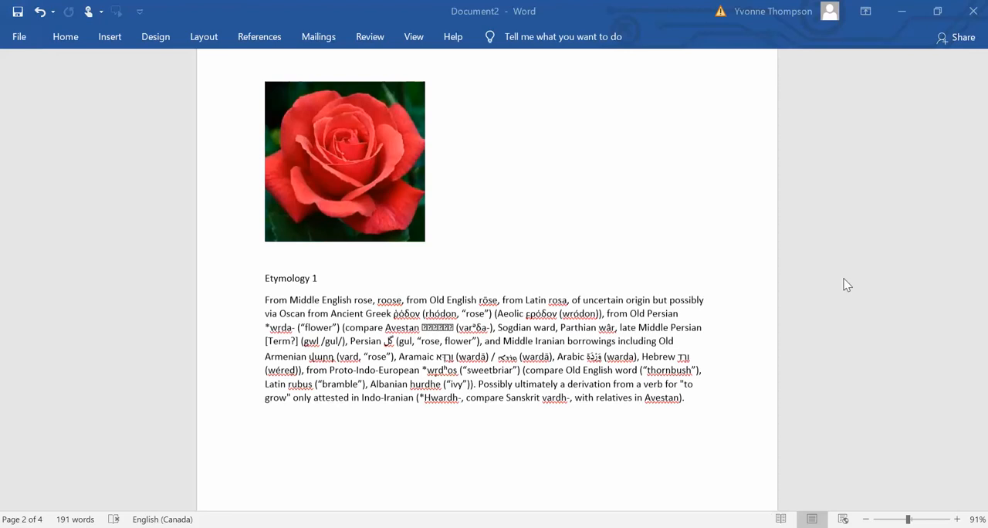
{"action": "mouse_move", "coordinate": [963, 324]}
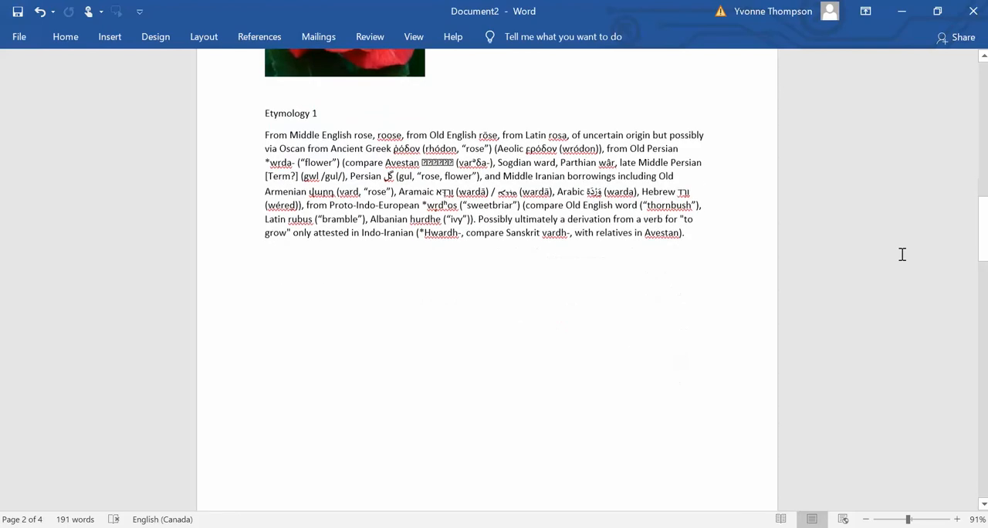
Step: Scroll through the document and back up to the Contents page showing no entries found
{"action": "scroll", "scroll_direction": "down", "scroll_amount": 3}
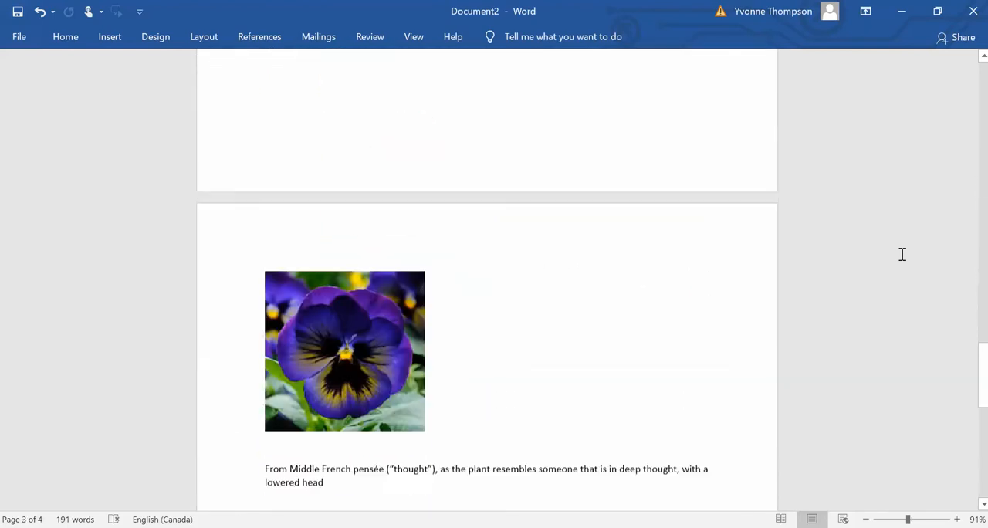
{"action": "scroll", "scroll_direction": "down", "scroll_amount": 3}
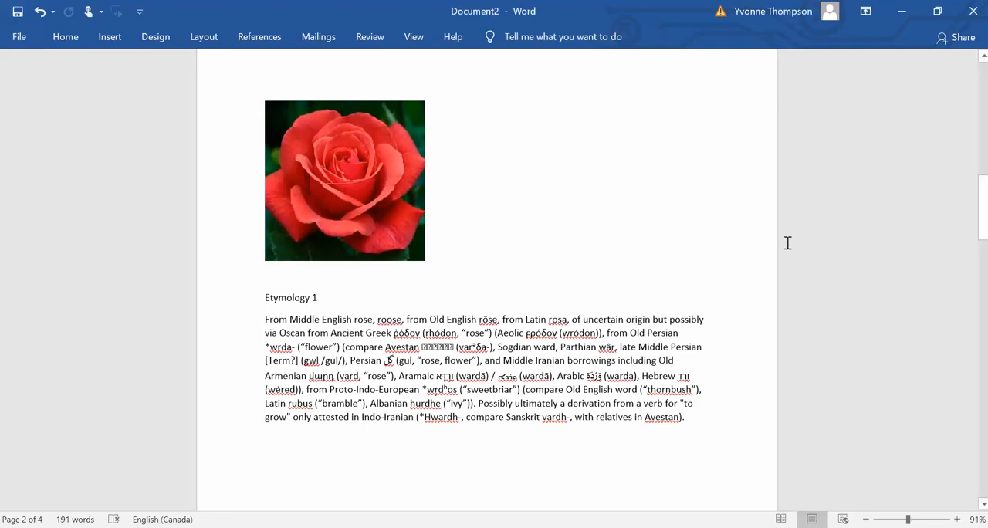
{"action": "mouse_move", "coordinate": [256, 278]}
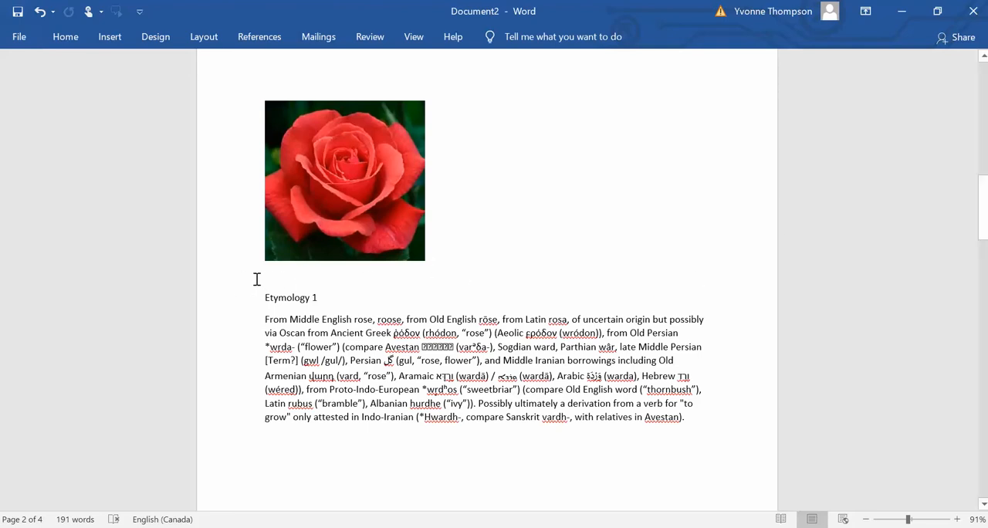
{"action": "mouse_move", "coordinate": [303, 281]}
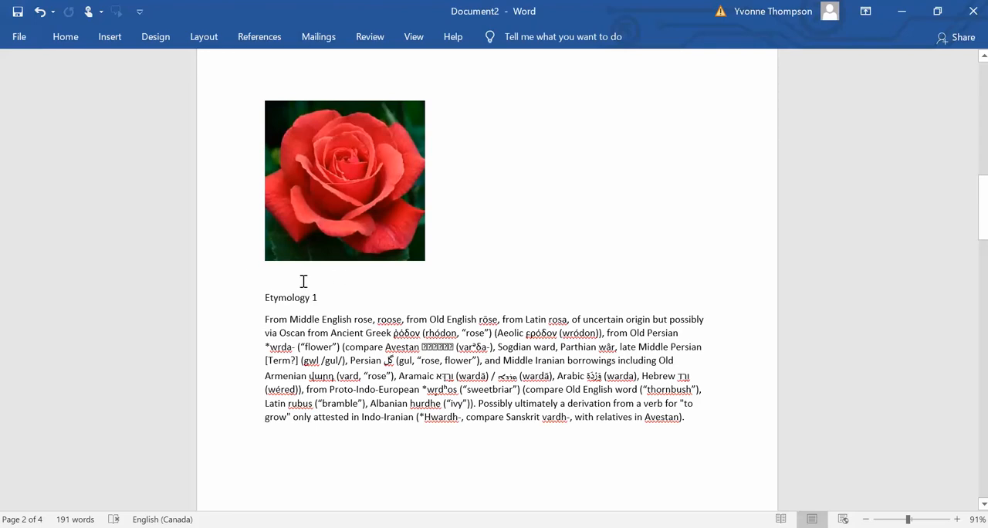
{"action": "mouse_move", "coordinate": [250, 278]}
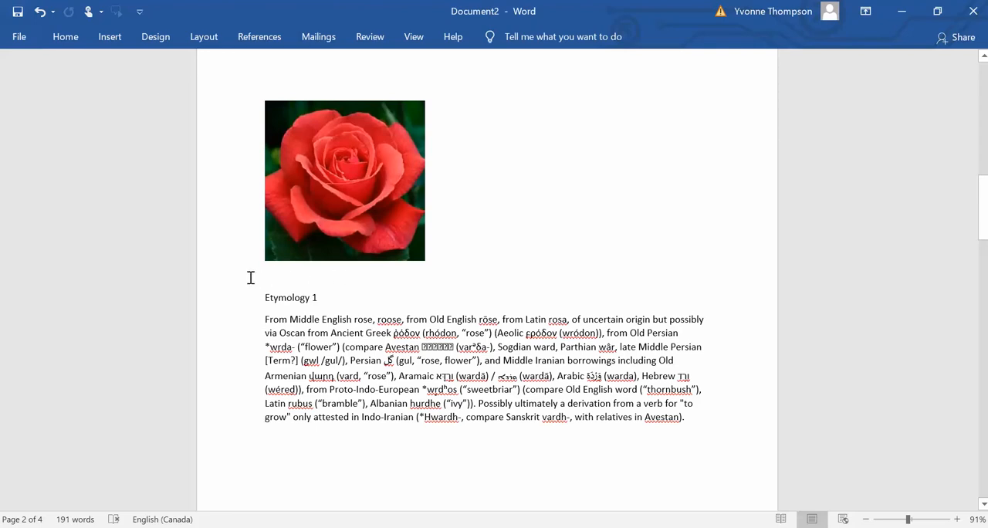
{"action": "mouse_move", "coordinate": [420, 271]}
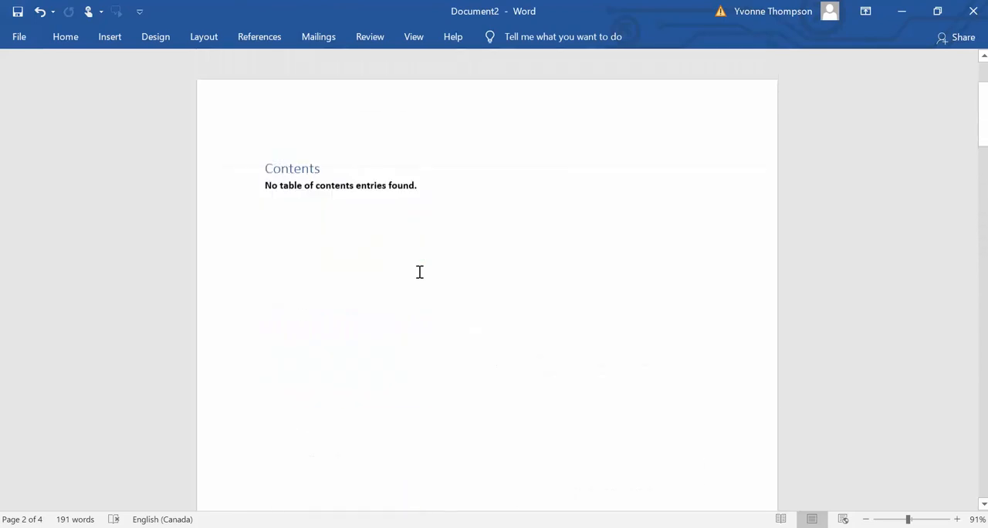
{"action": "scroll", "scroll_direction": "up", "scroll_amount": 3}
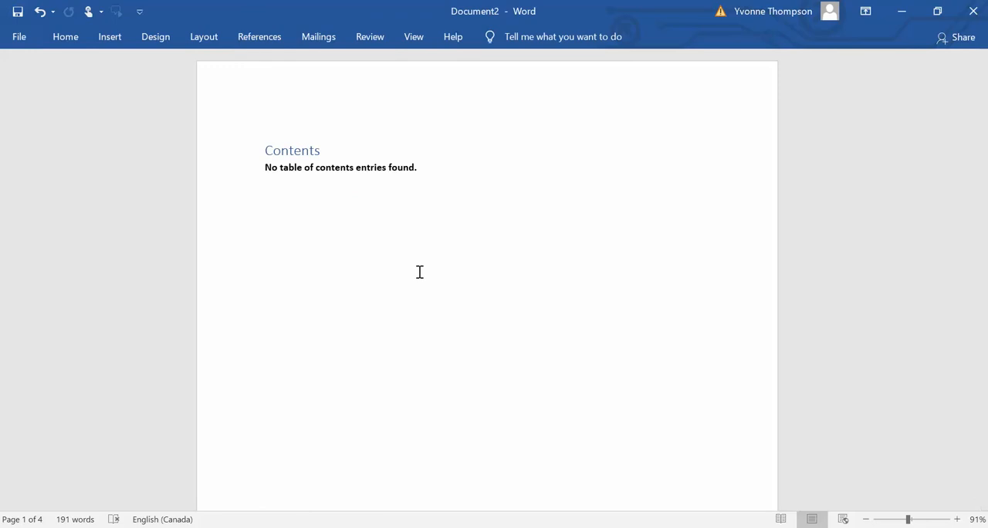
{"action": "mouse_move", "coordinate": [330, 238]}
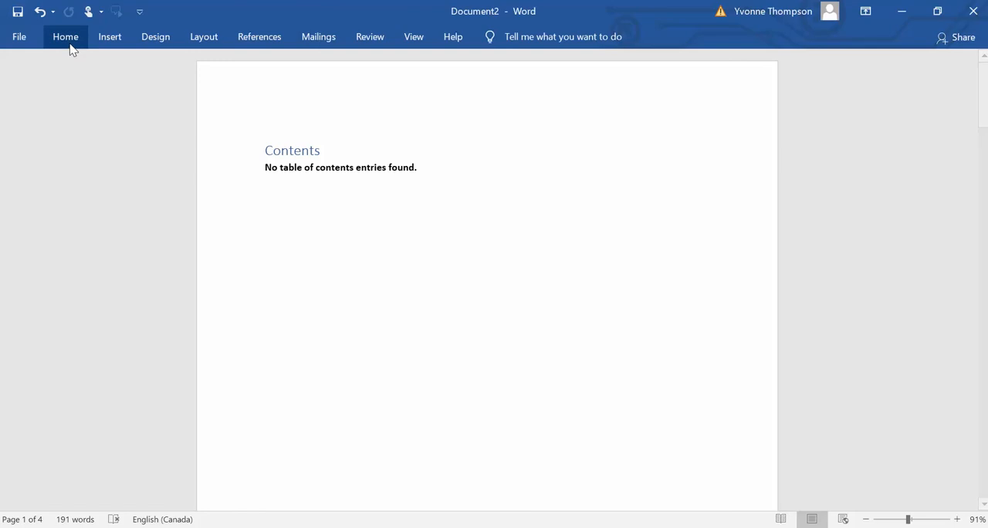
Step: Turn on Show/Hide ¶ so paragraph marks and hidden formatting become visible
{"action": "left_click", "coordinate": [65, 37]}
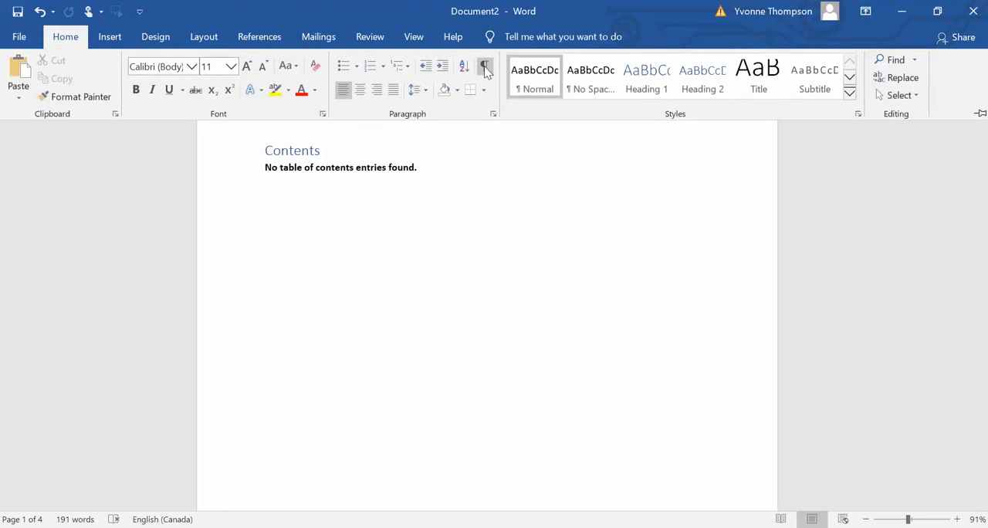
{"action": "mouse_move", "coordinate": [484, 68]}
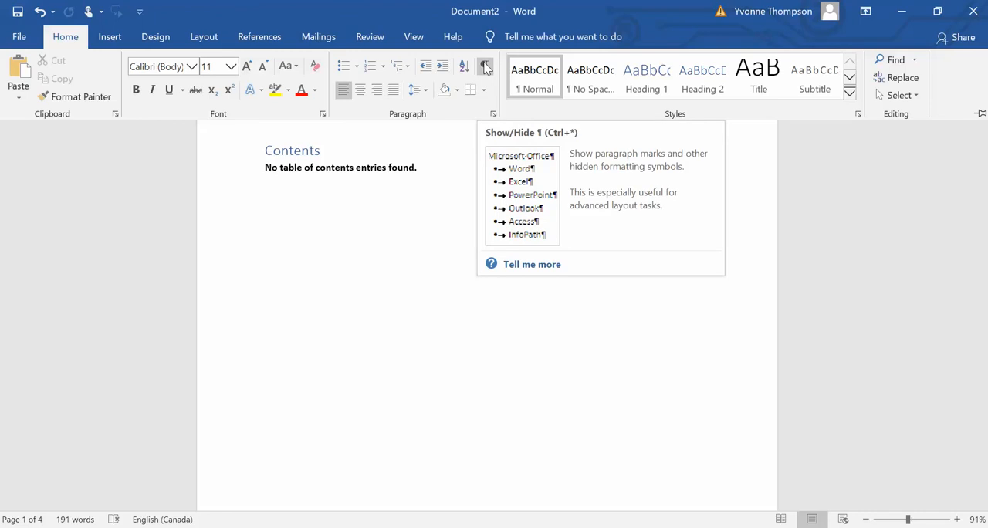
{"action": "left_click", "coordinate": [484, 65]}
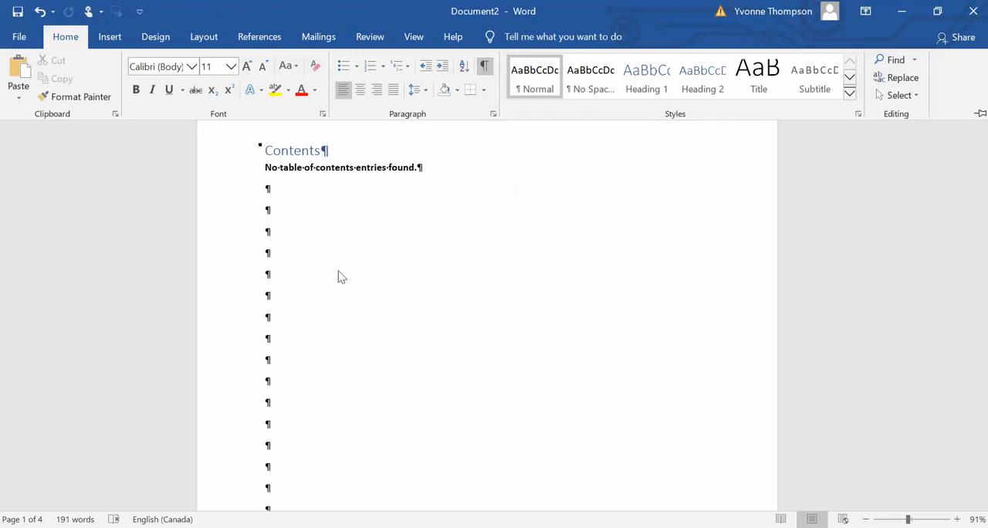
{"action": "mouse_move", "coordinate": [439, 244]}
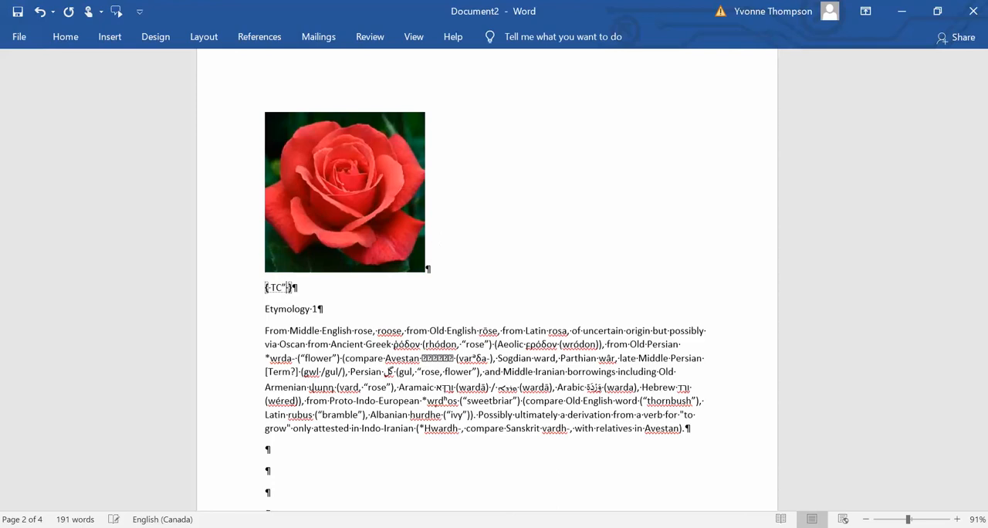
{"action": "mouse_move", "coordinate": [435, 238]}
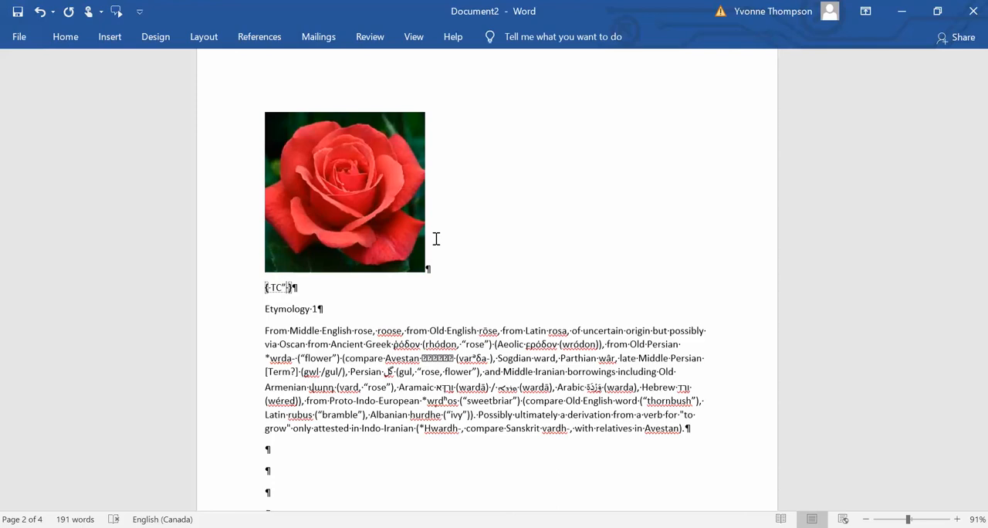
Step: Fill the TC fields under the flower images with the entries Rose, Lily and Pansy
{"action": "type", "text": "Rose”"}
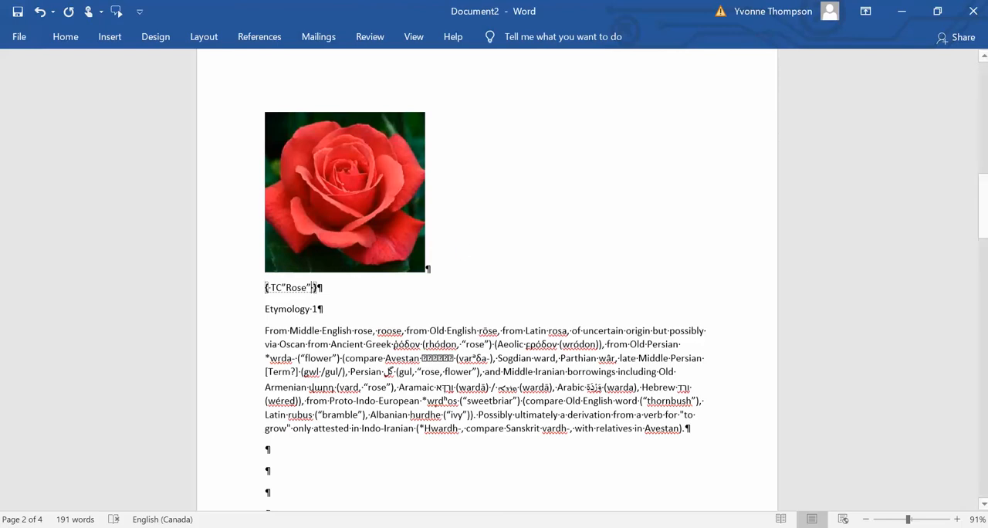
{"action": "scroll", "scroll_direction": "down", "scroll_amount": 3}
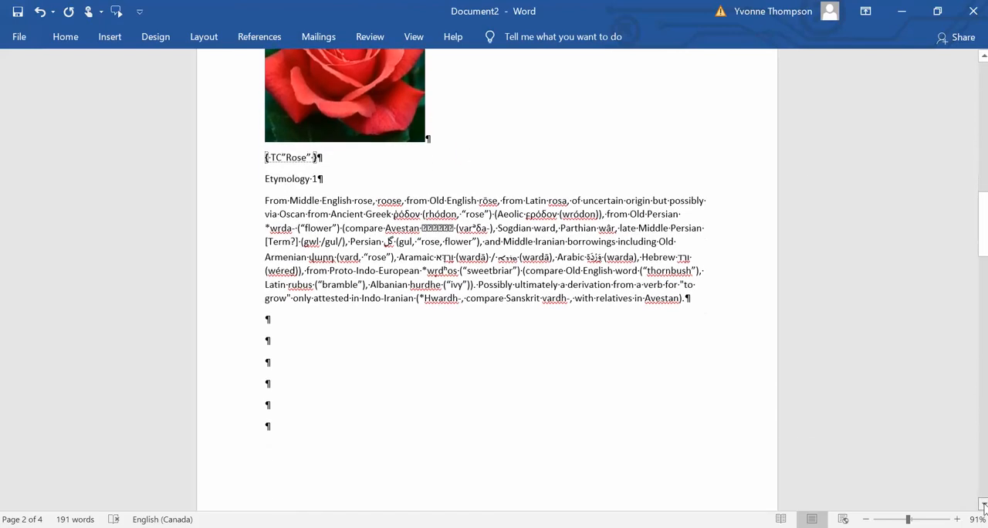
{"action": "scroll", "scroll_direction": "down", "scroll_amount": 3}
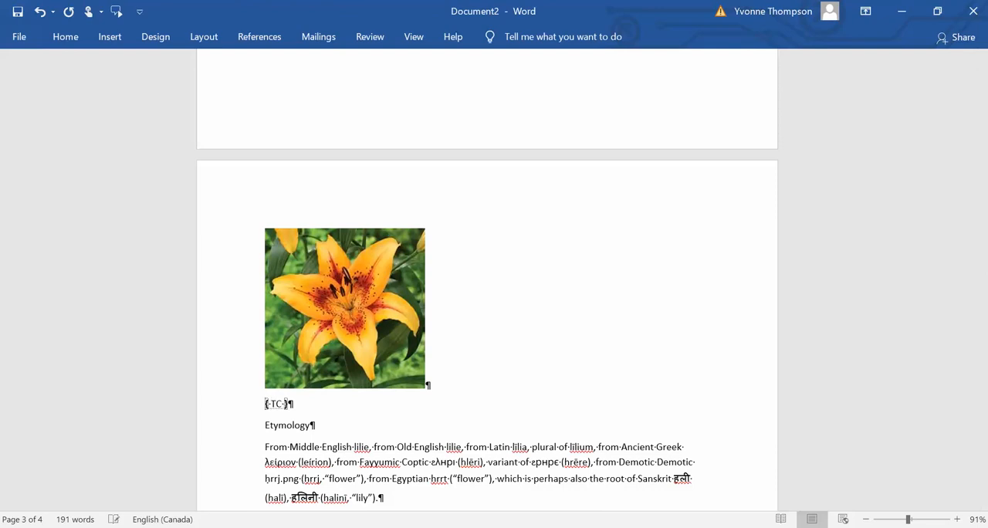
{"action": "type", "text": "Lily\""}
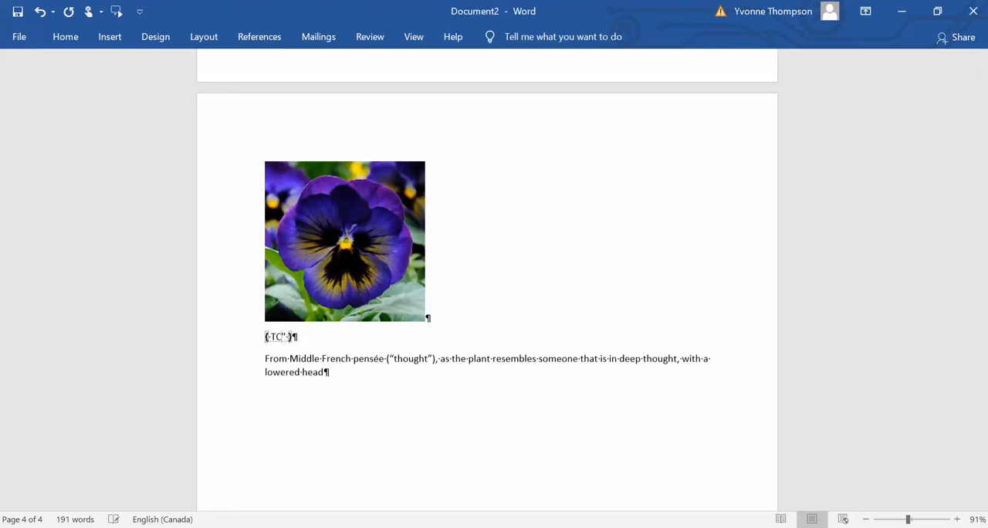
{"action": "type", "text": "Pansy"}
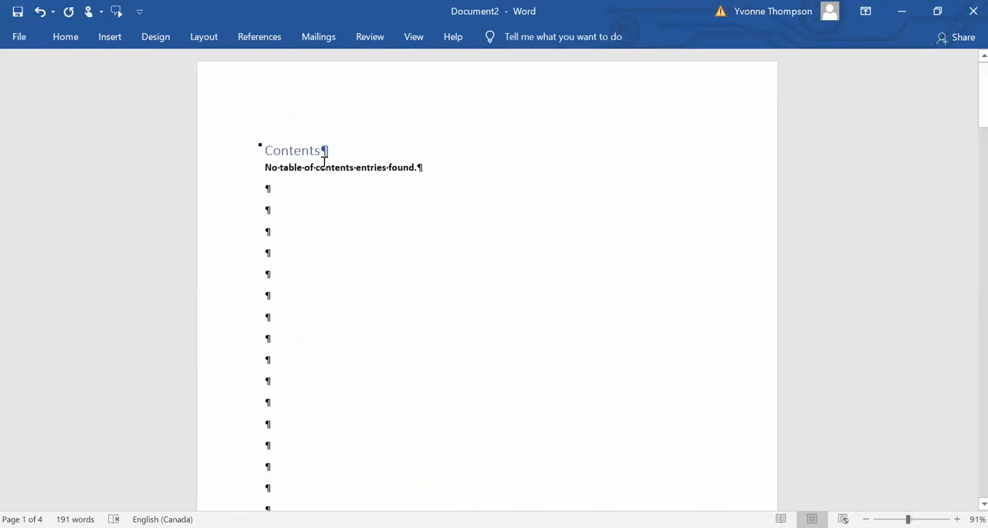
Step: Select the table of contents field to reveal its TOC field code
{"action": "left_click", "coordinate": [343, 168]}
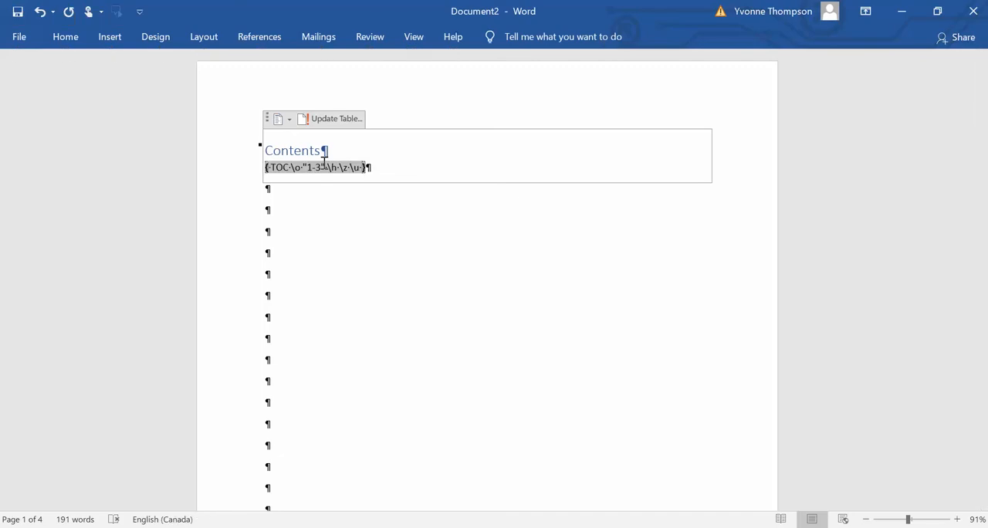
{"action": "mouse_move", "coordinate": [321, 183]}
{"action": "type", "text": "f·\\"}
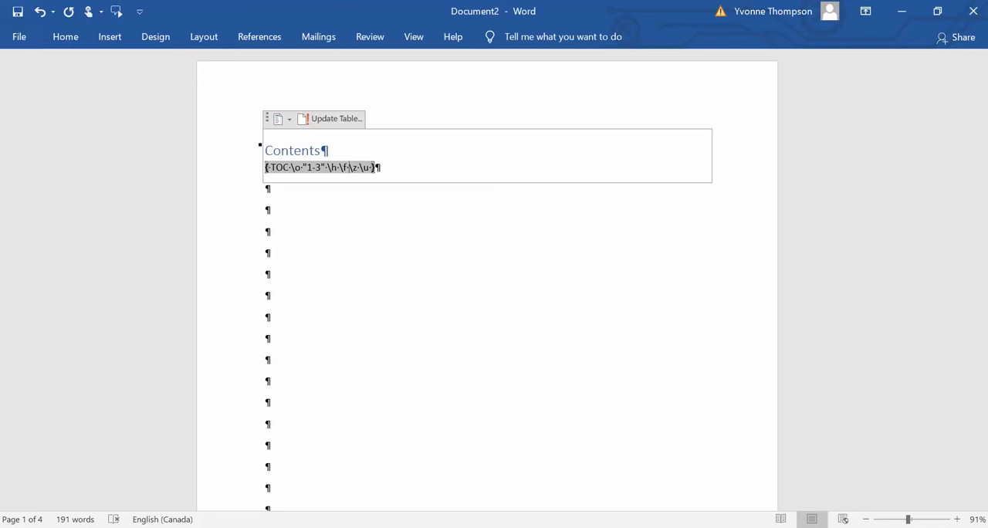
{"action": "mouse_move", "coordinate": [393, 210]}
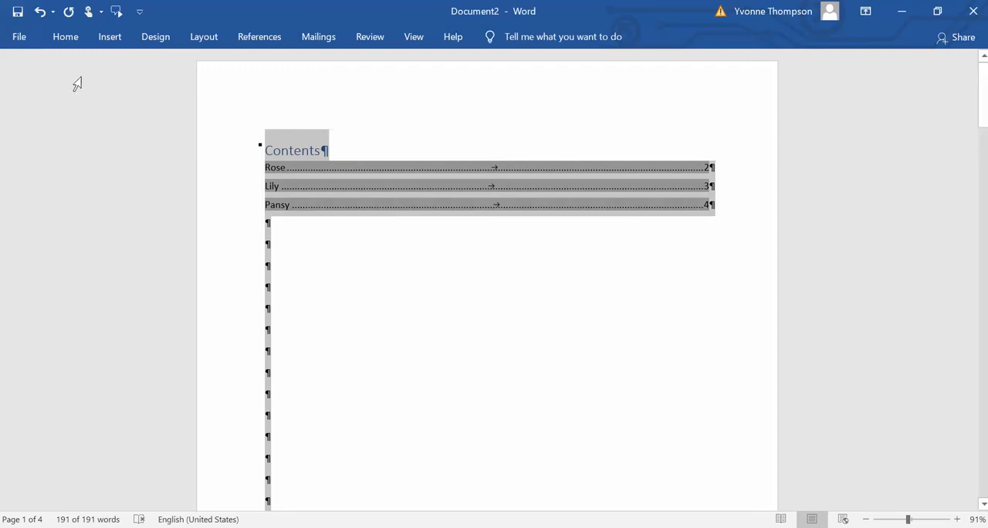
Step: Deselect the updated table of contents so it shows Rose, Lily and Pansy cleanly
{"action": "left_click", "coordinate": [65, 37]}
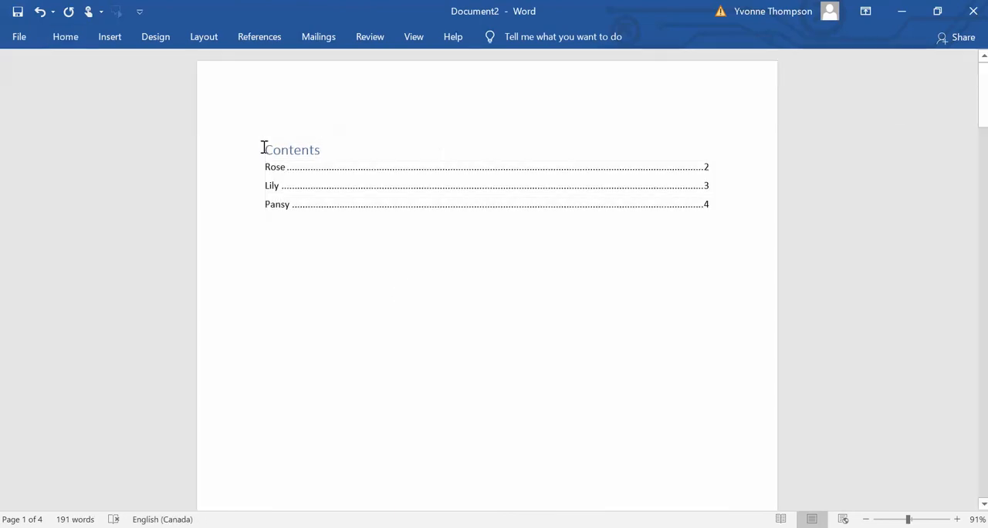
{"action": "mouse_move", "coordinate": [274, 167]}
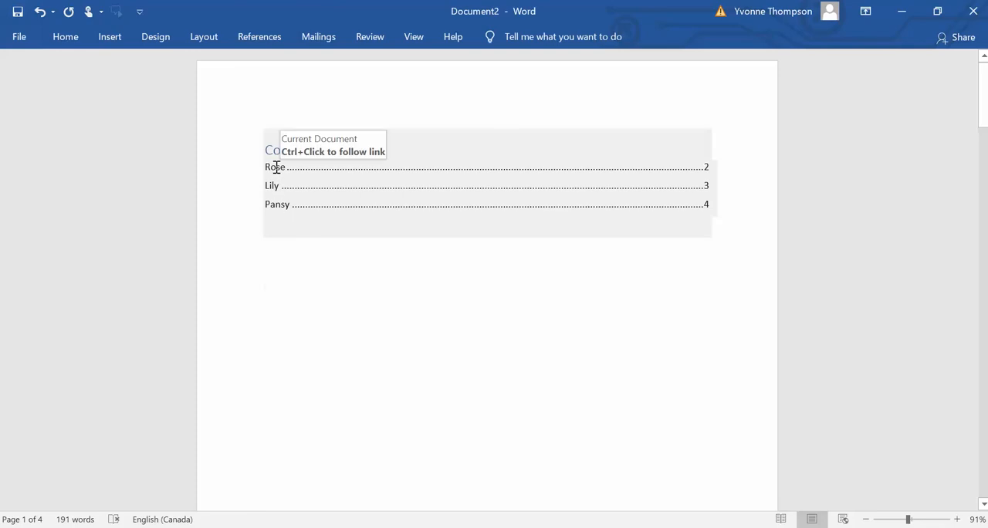
{"action": "mouse_move", "coordinate": [276, 173]}
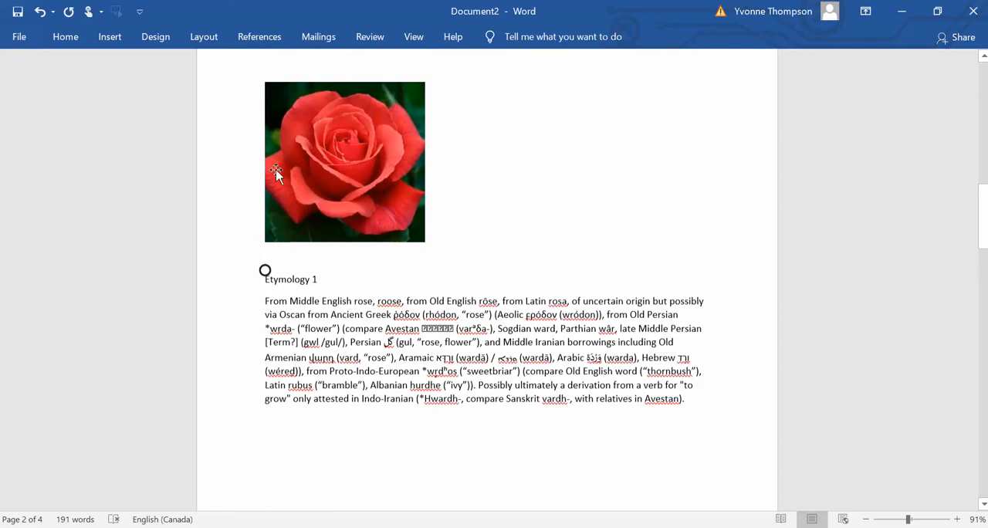
{"action": "mouse_move", "coordinate": [335, 233]}
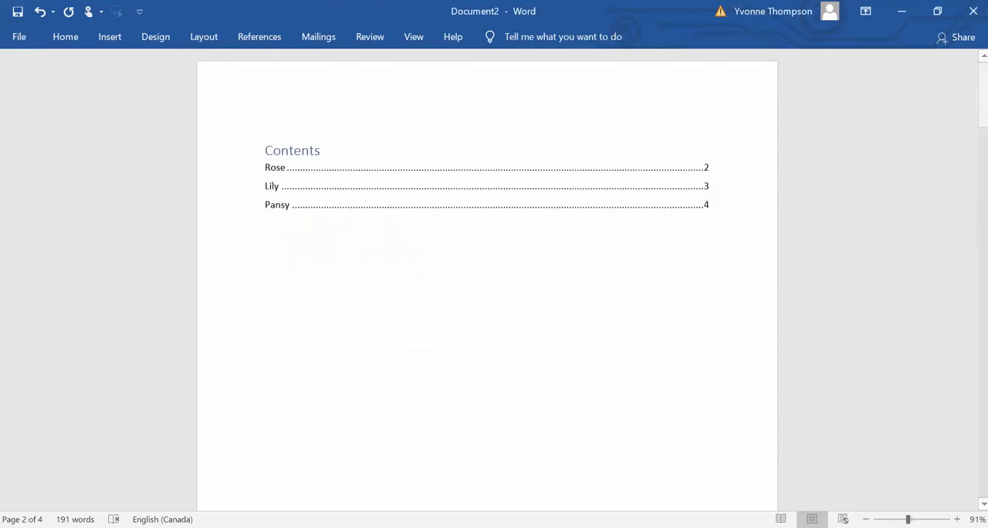
{"action": "mouse_move", "coordinate": [272, 186]}
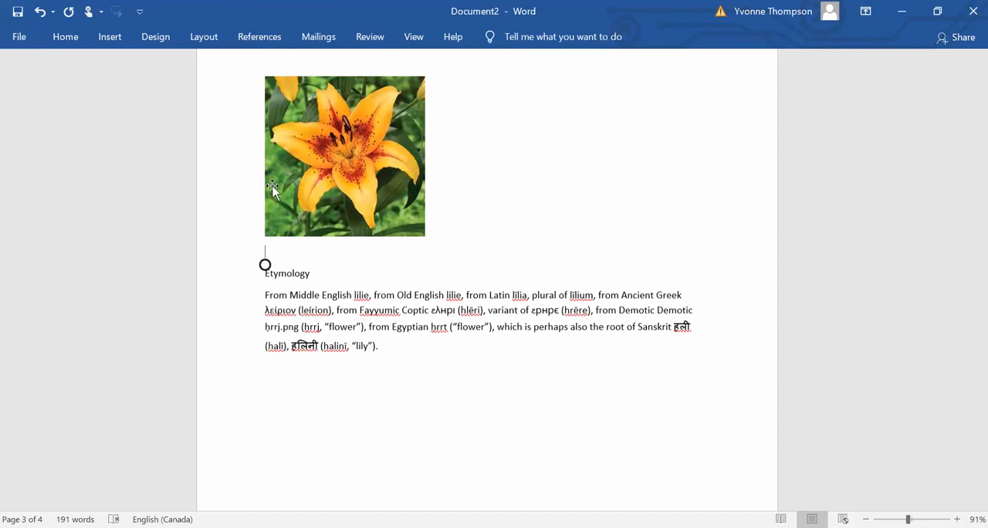
{"action": "mouse_move", "coordinate": [762, 172]}
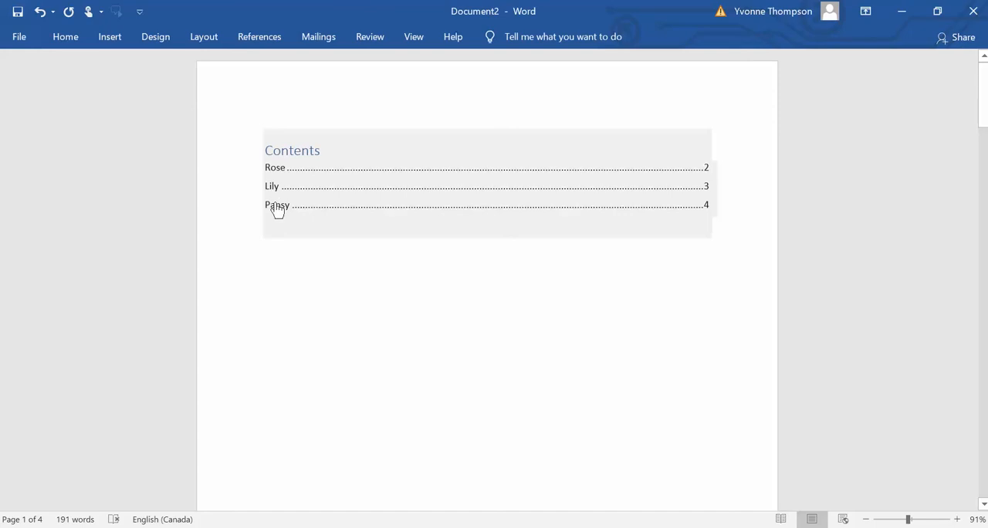
Step: Follow the Pansy entry in the table of contents to its page 4
{"action": "left_click", "coordinate": [276, 207]}
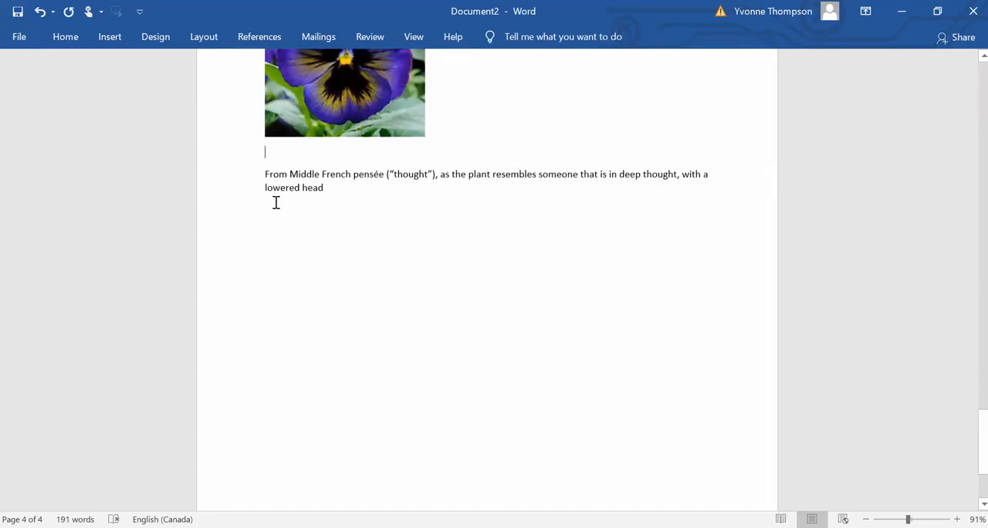